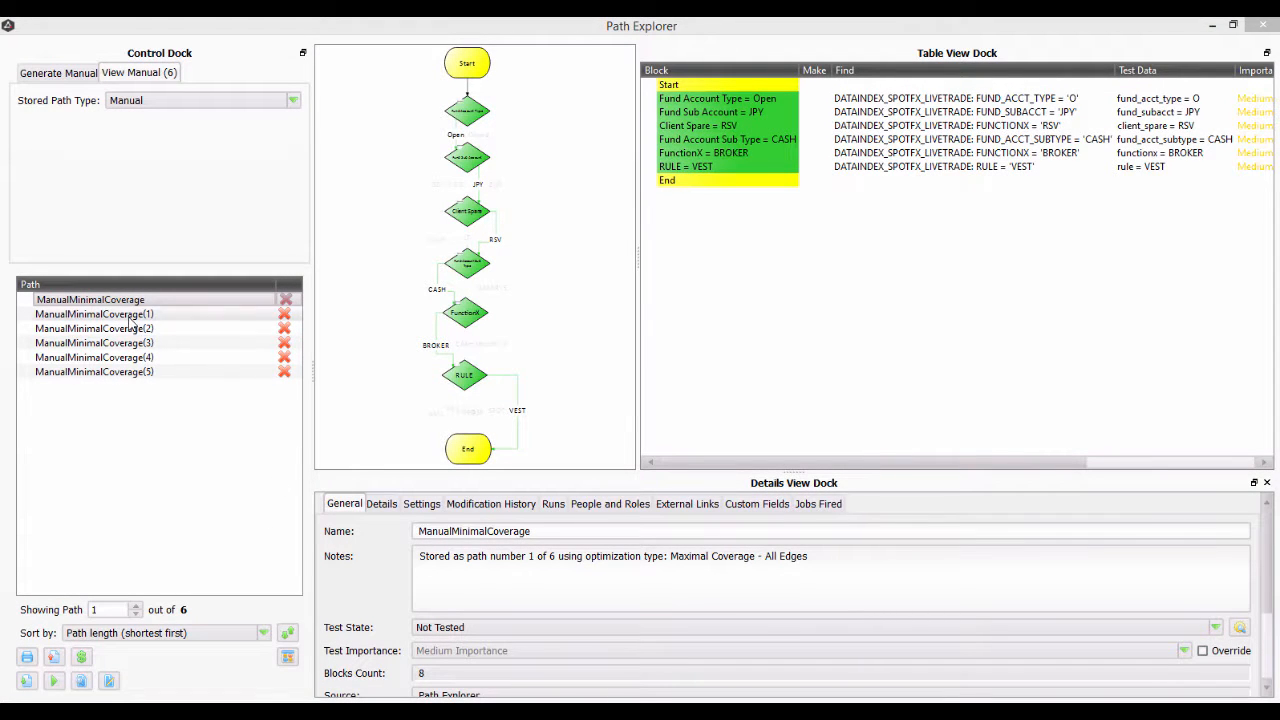
# Step: Review the remaining stored paths' flows and test data, through to the sixth path (BUY)
pyautogui.click(94, 357)
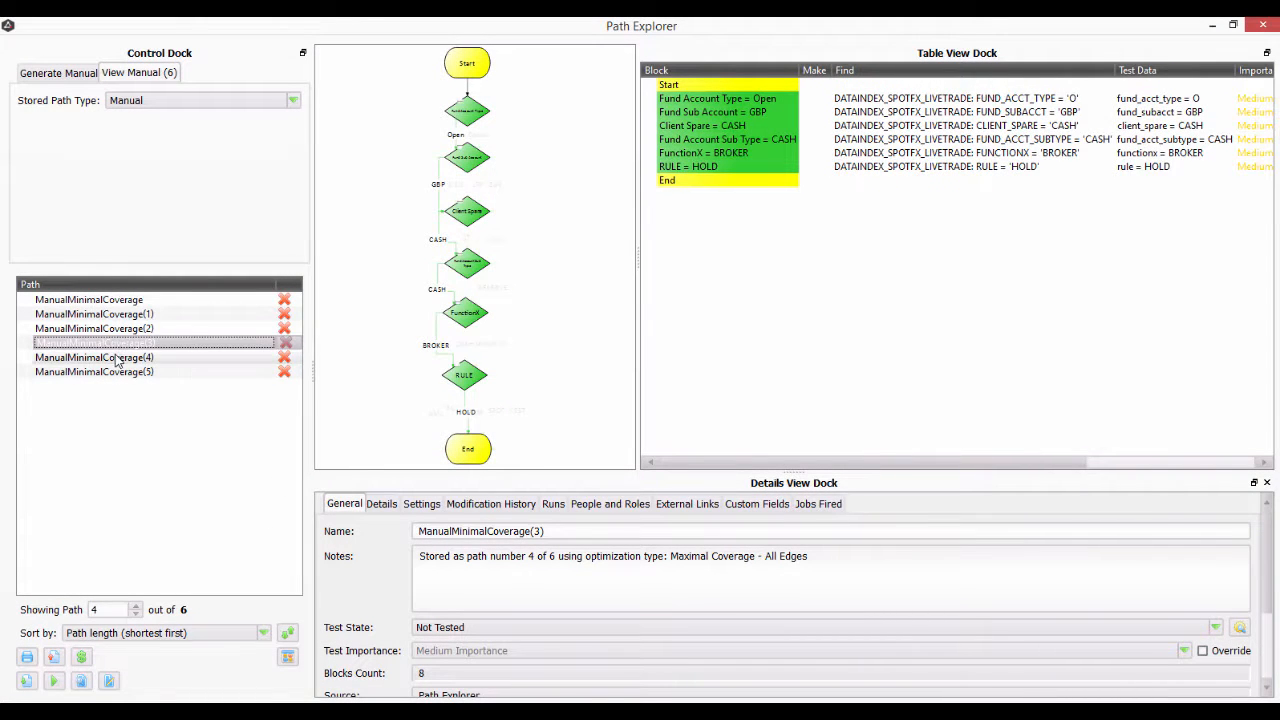
pyautogui.click(94, 371)
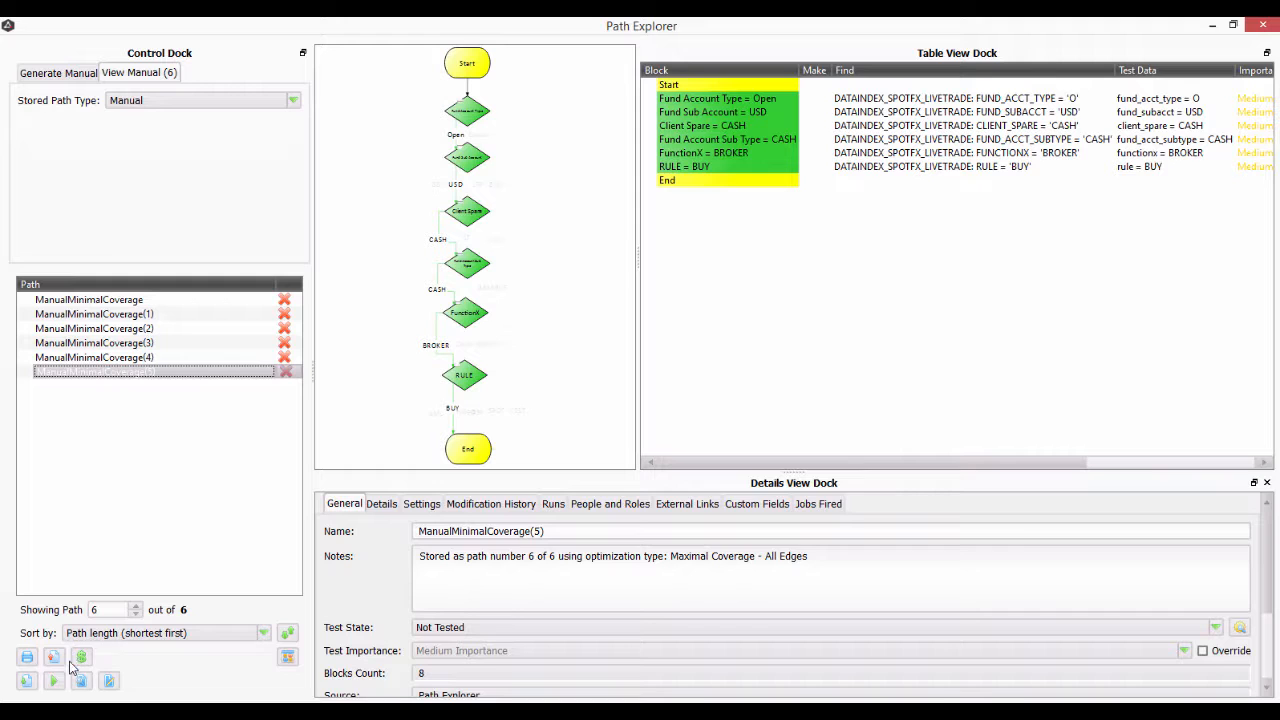
# Step: Export the stored paths as ALM Test Cases and log in to the ALM project
pyautogui.click(81, 656)
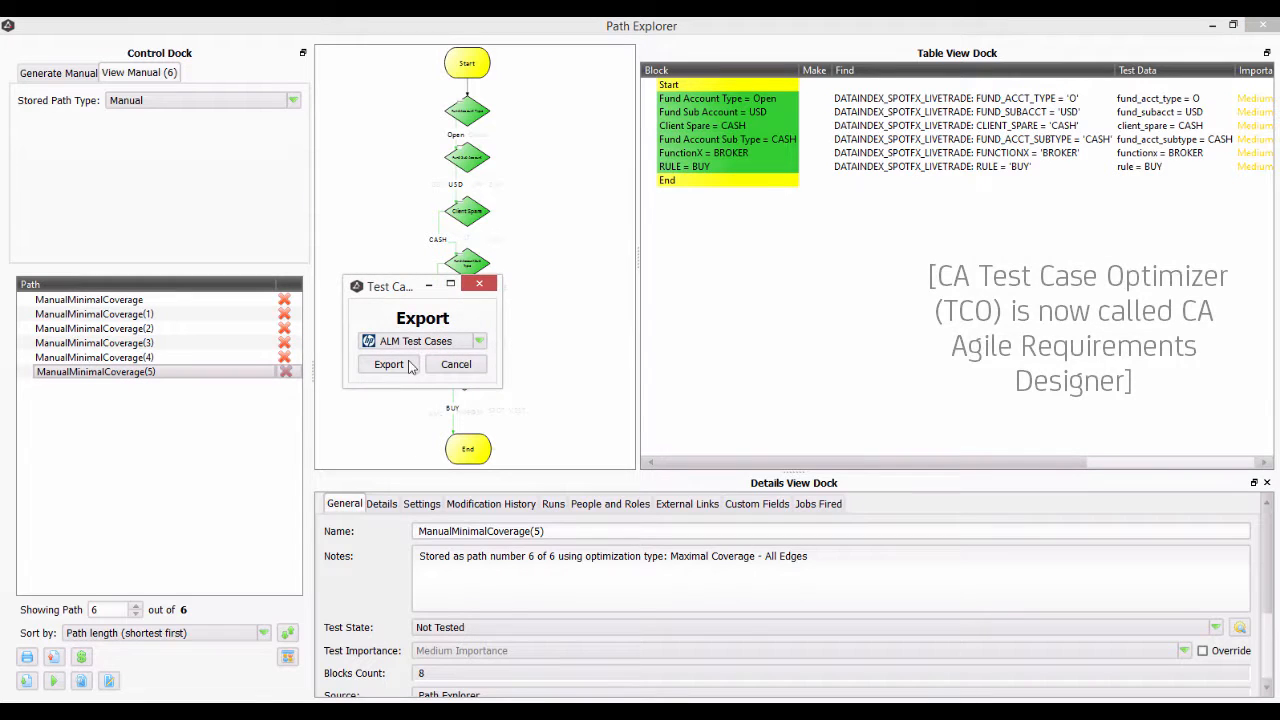
pyautogui.click(388, 364)
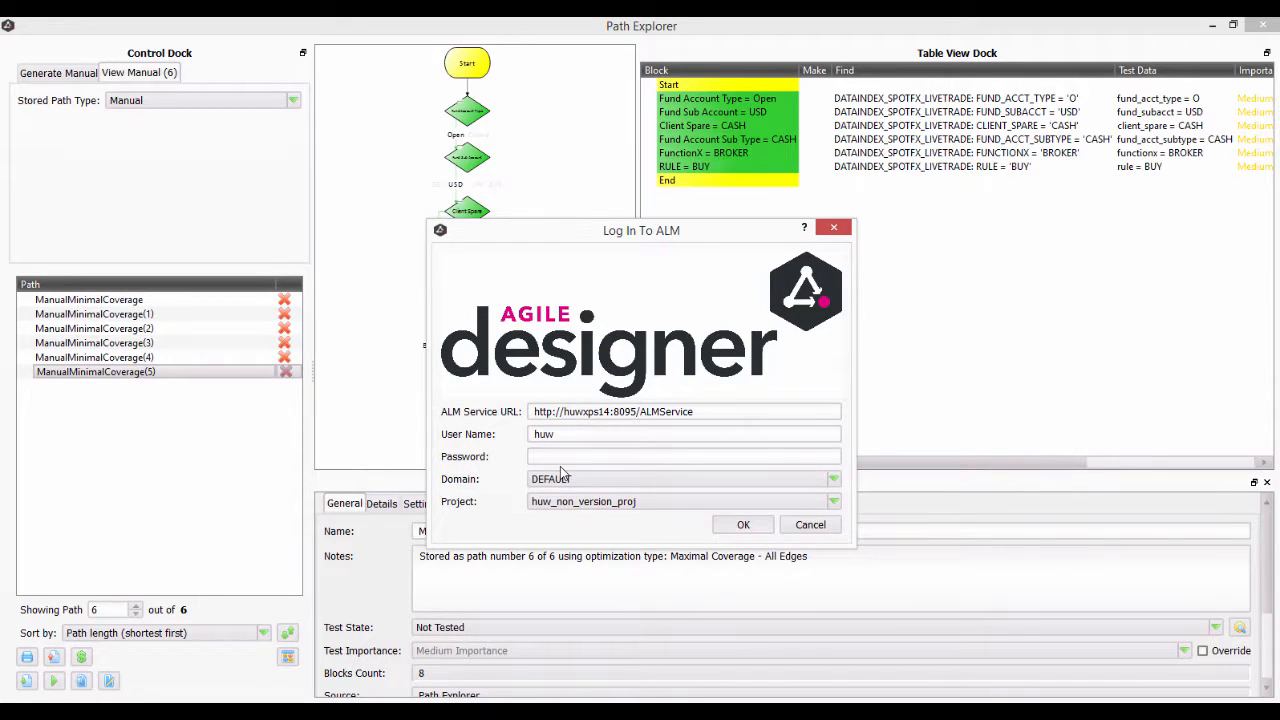
pyautogui.click(743, 524)
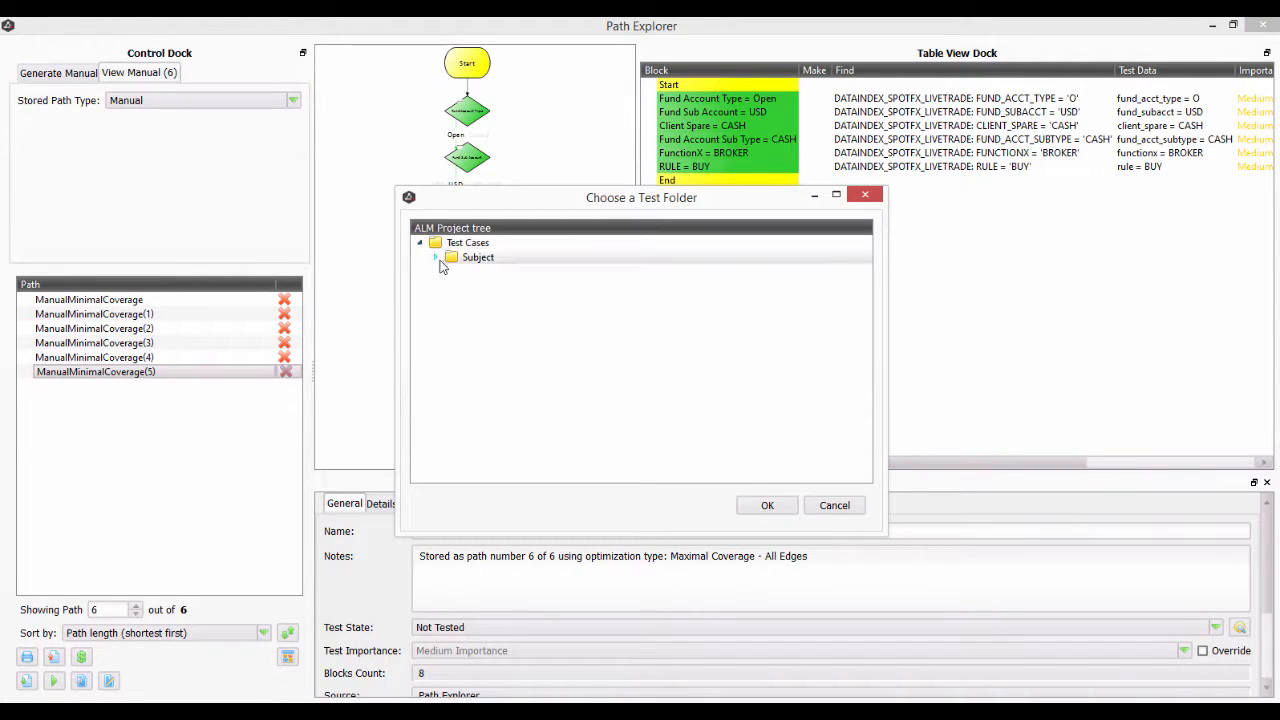
# Step: Choose the StateIBS test folder under Subject as the export destination
pyautogui.click(437, 257)
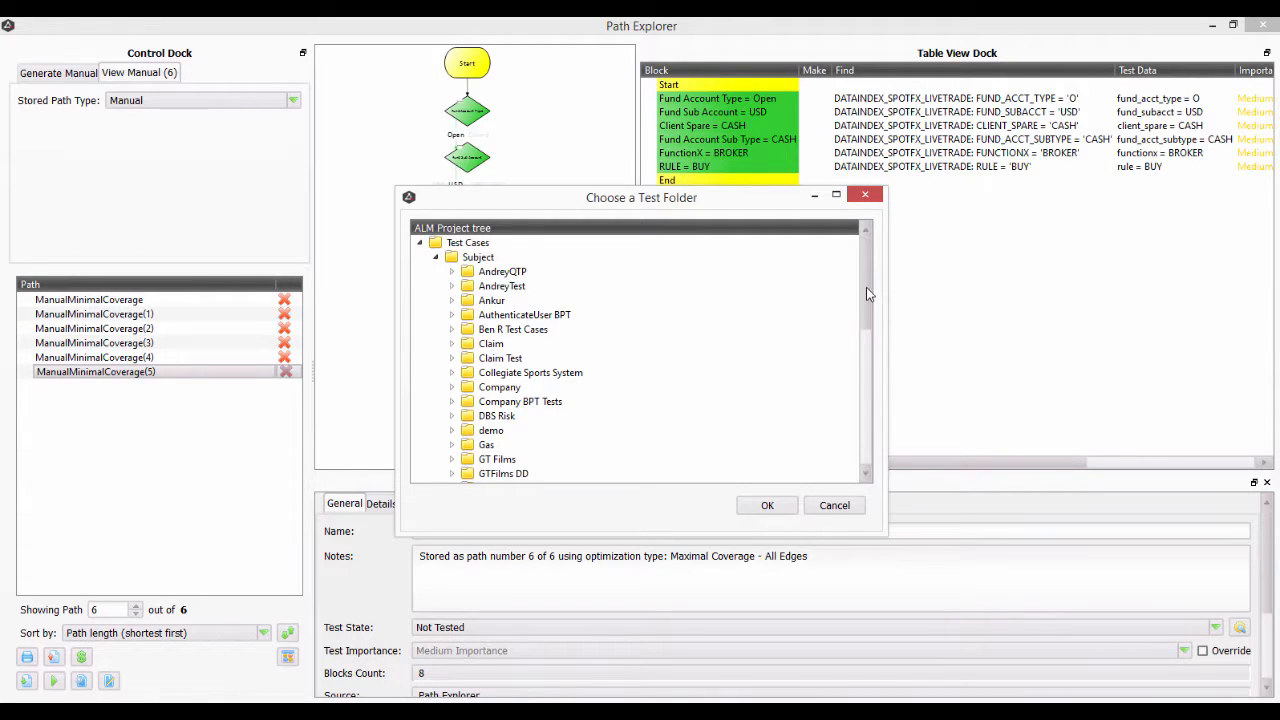
pyautogui.scroll(-3)
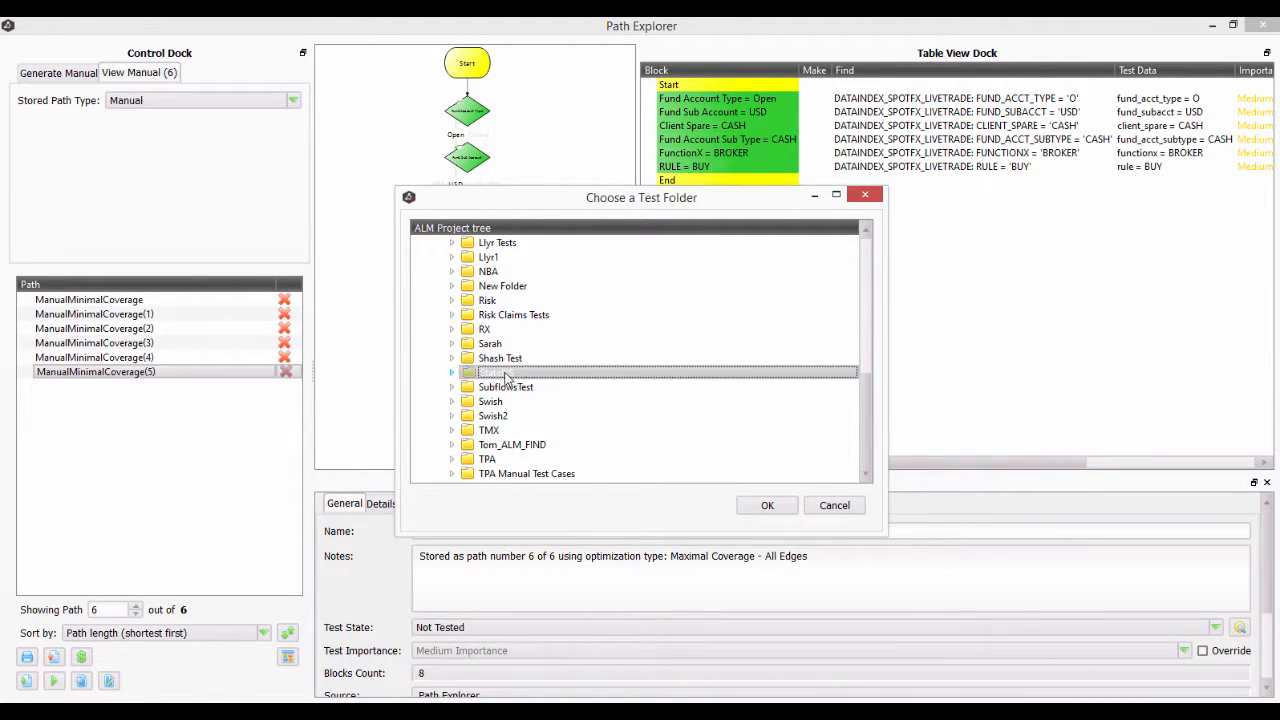
pyautogui.click(834, 505)
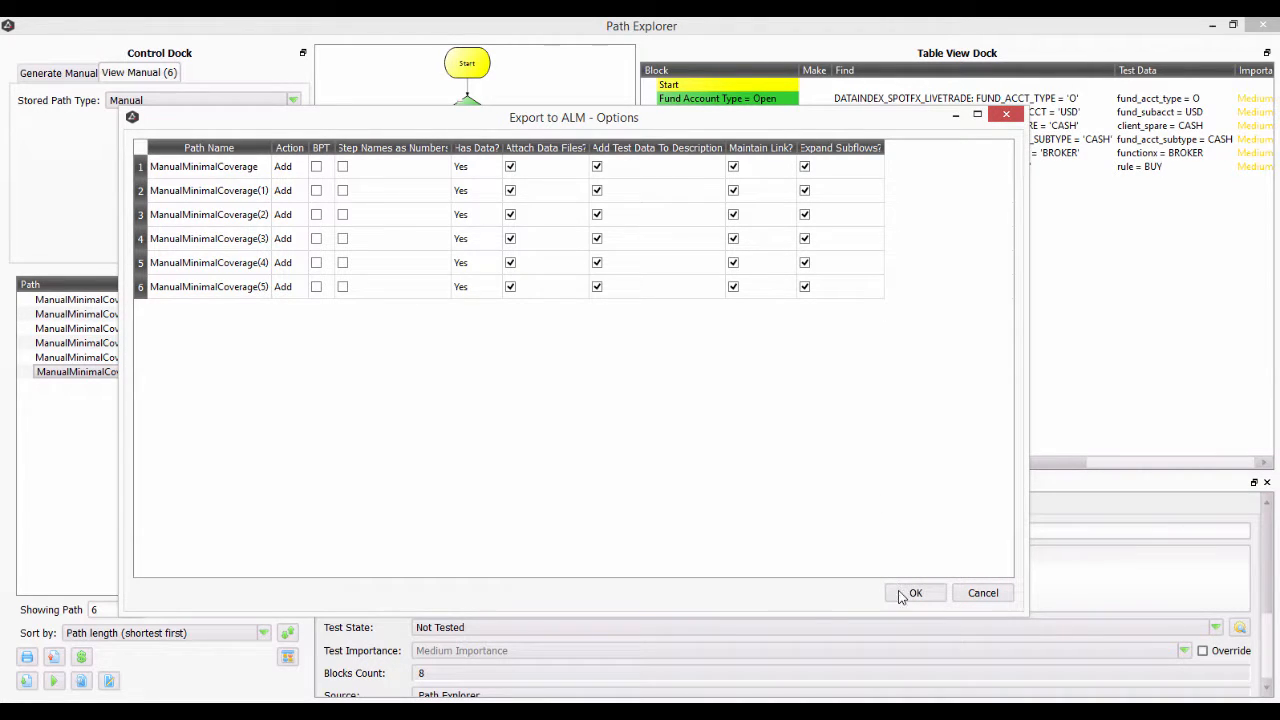
# Step: Export the six paths with data attached and links kept, then dismiss the '6 added successfully' message
pyautogui.click(914, 593)
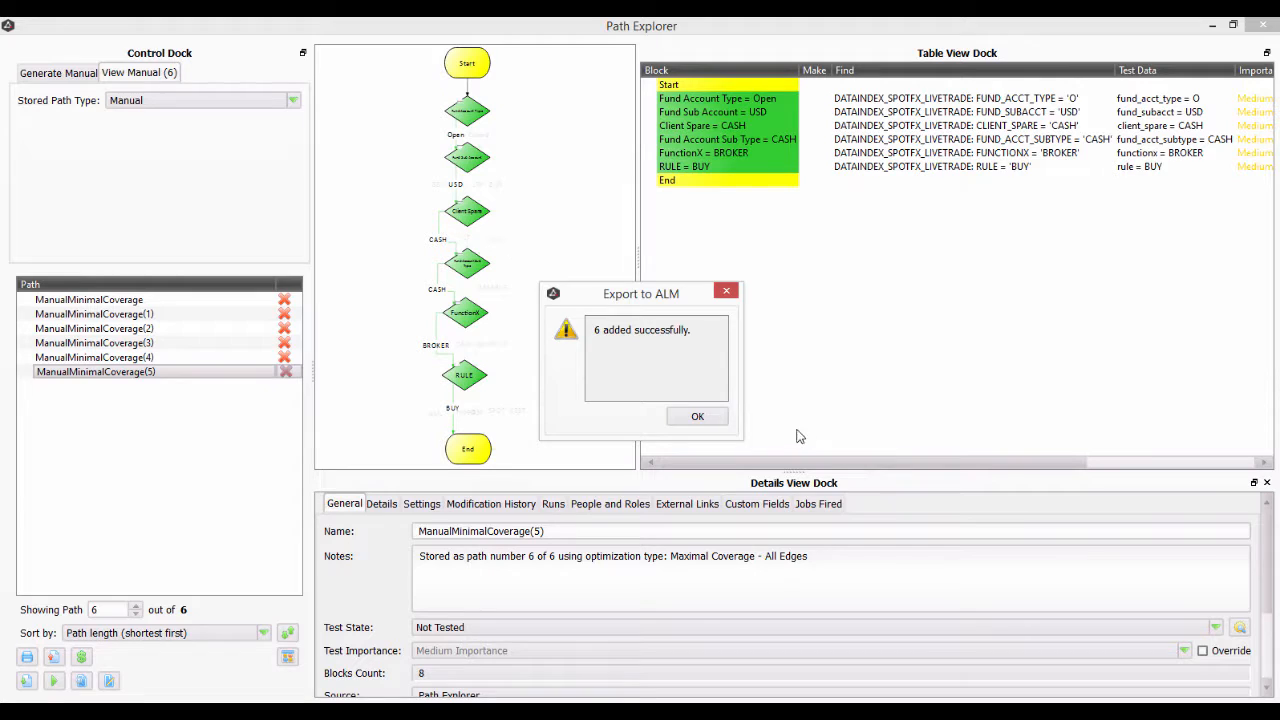
pyautogui.click(697, 416)
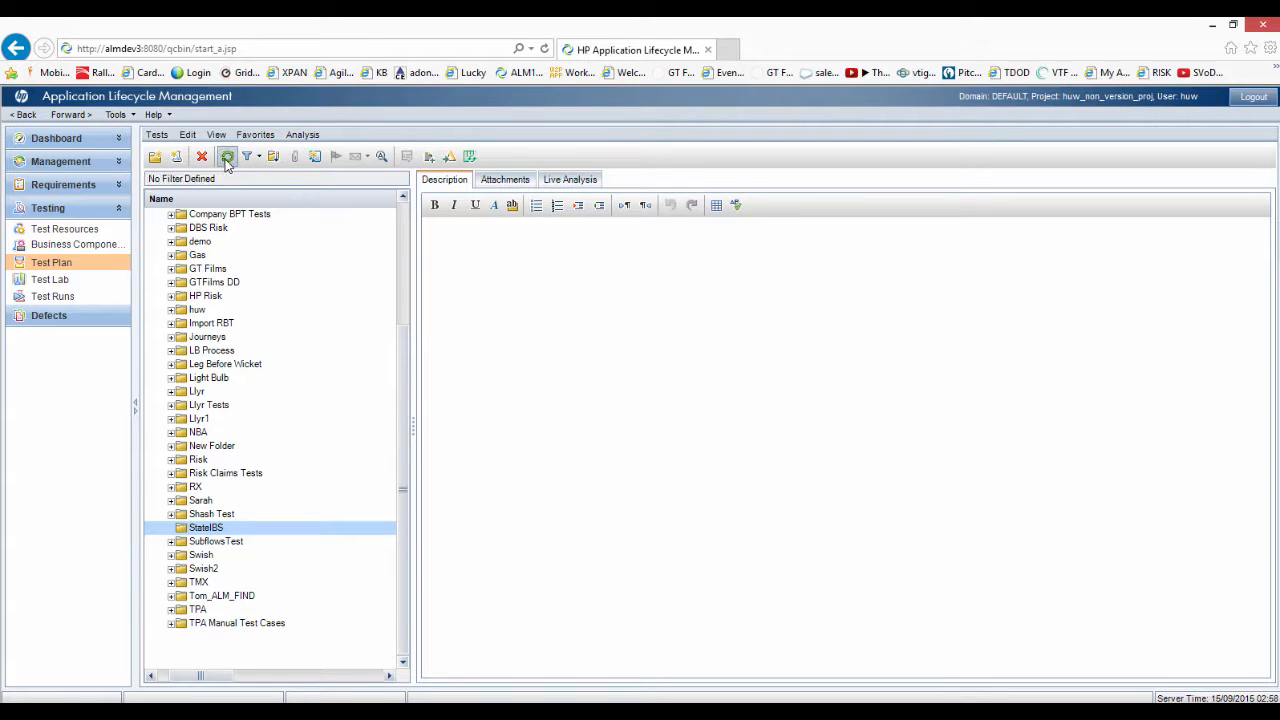
# Step: Refresh Test Plan, expand StateIBS, and view ManualMinimalCoverage's design steps and attachments
pyautogui.click(227, 156)
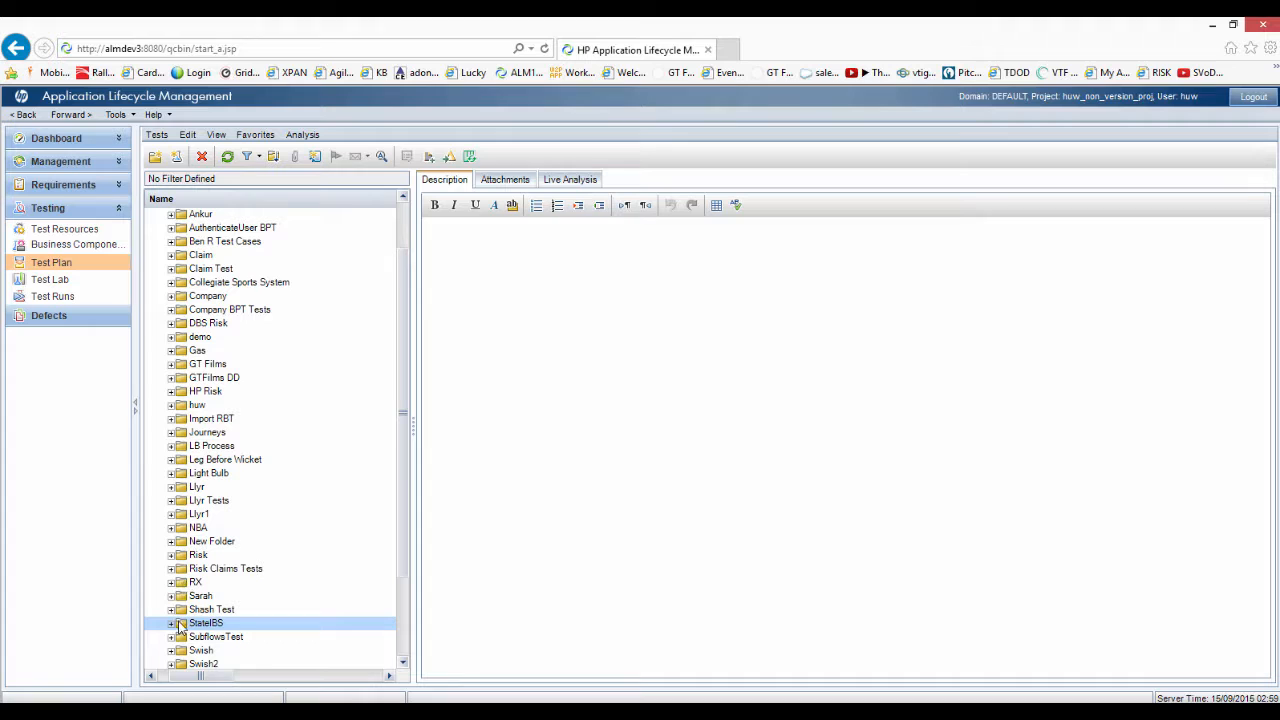
pyautogui.click(172, 622)
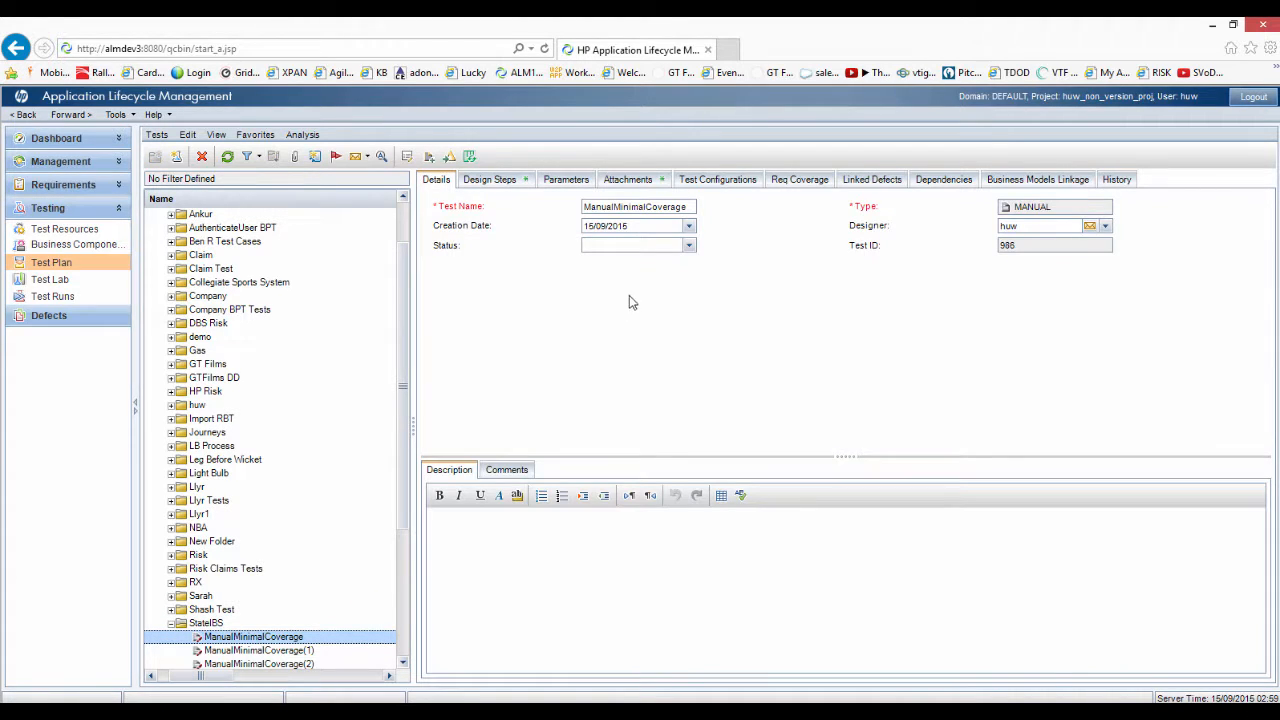
pyautogui.click(489, 179)
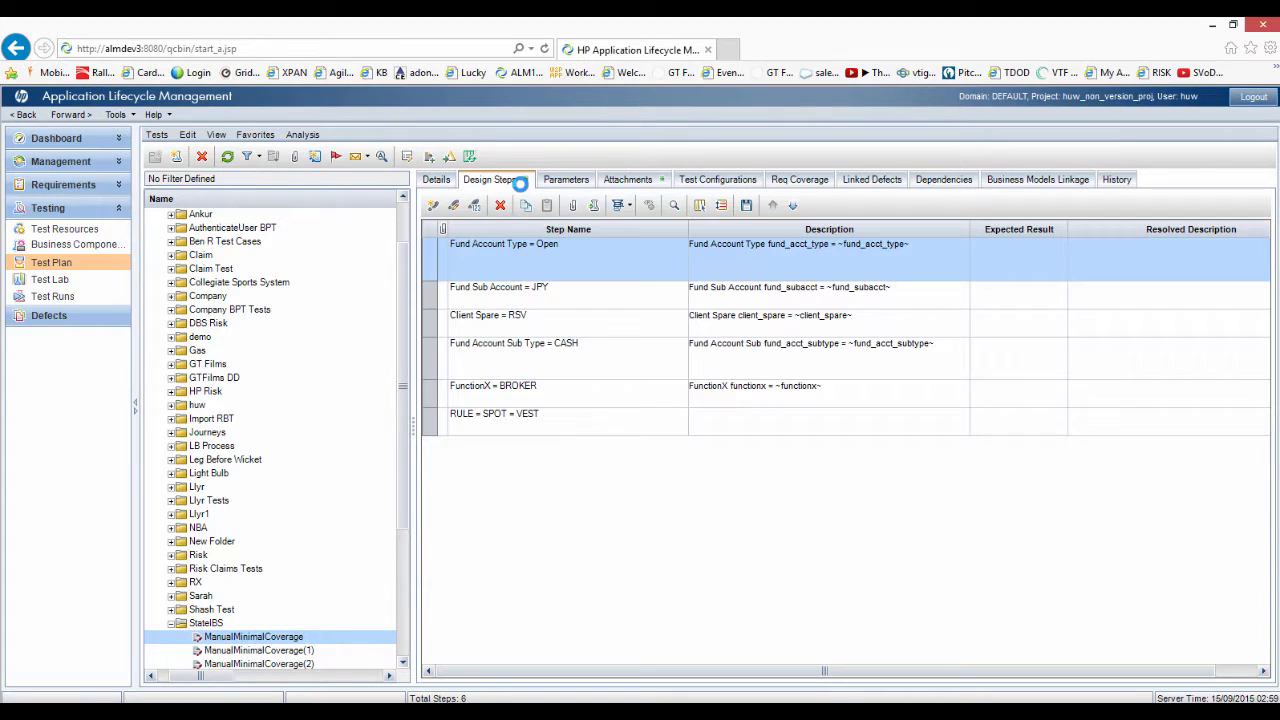
pyautogui.click(627, 179)
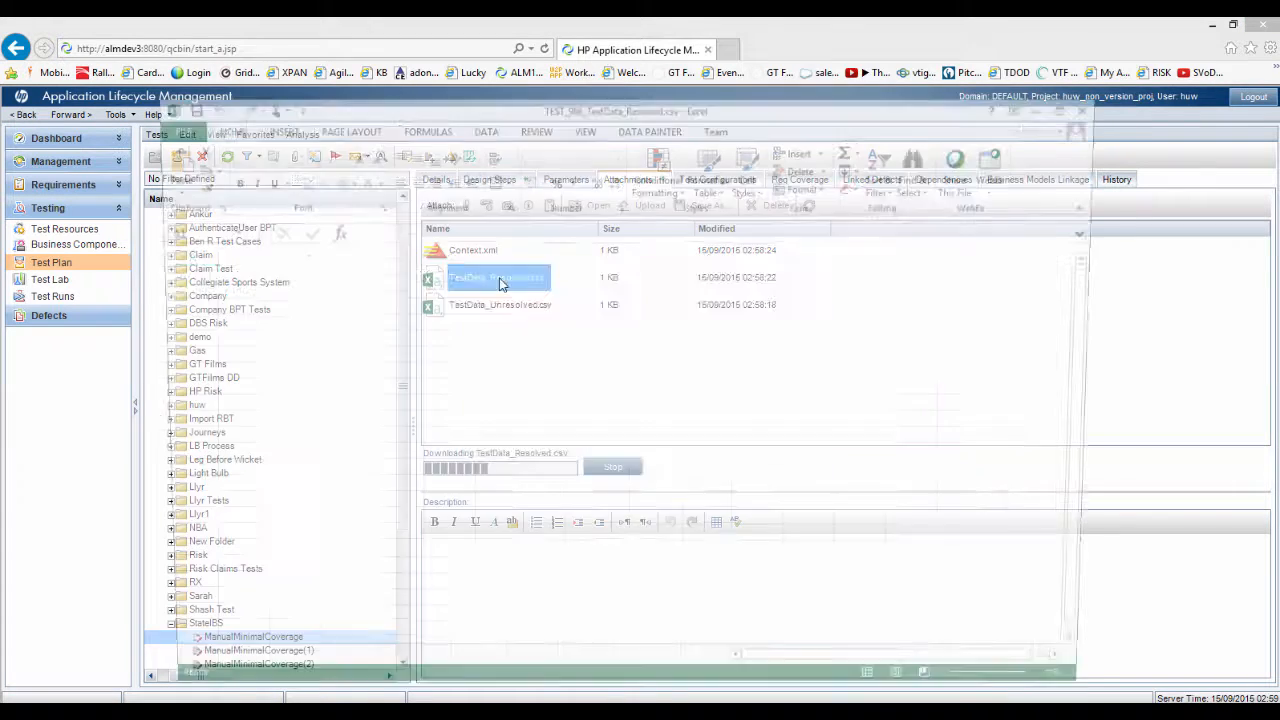
pyautogui.doubleClick(498, 277)
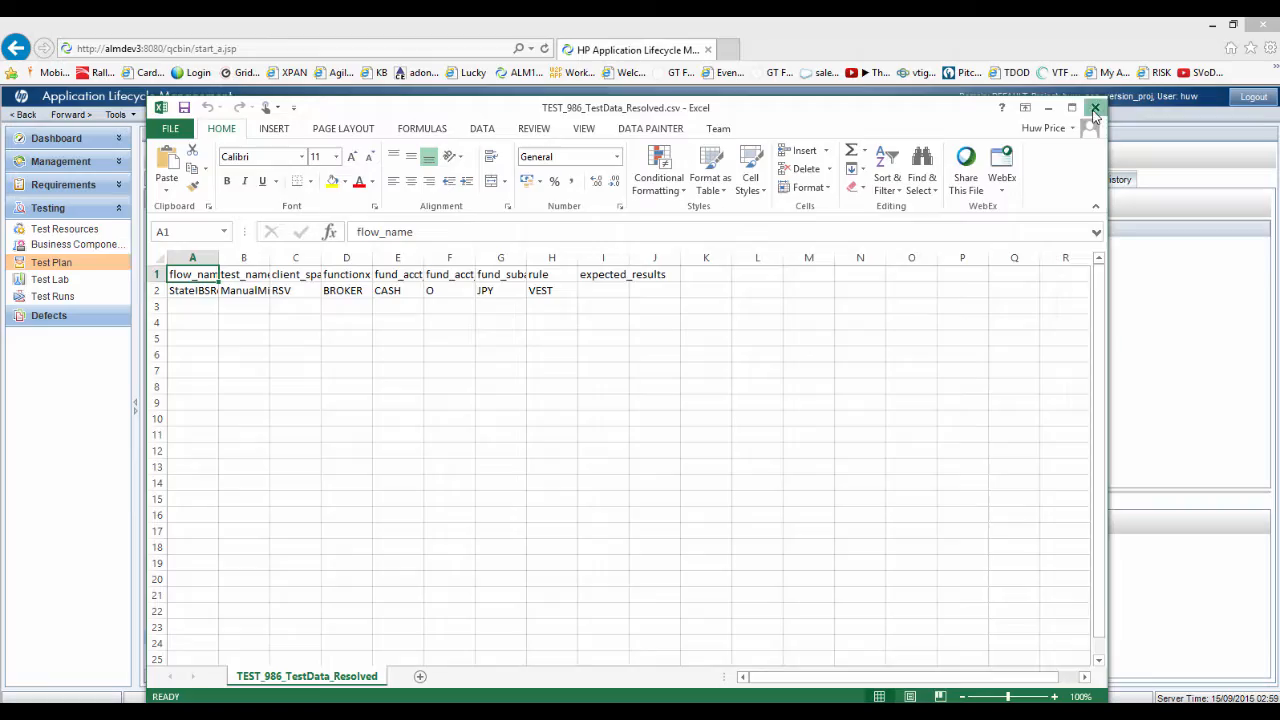
pyautogui.click(1094, 108)
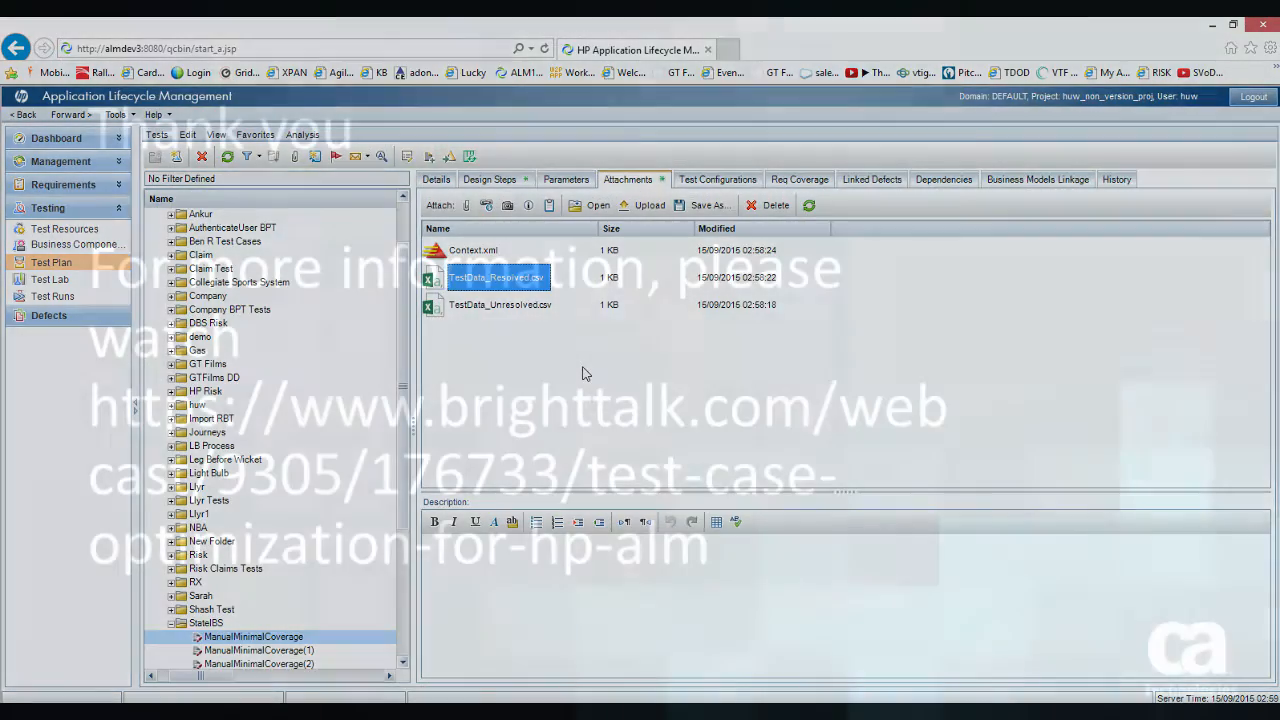